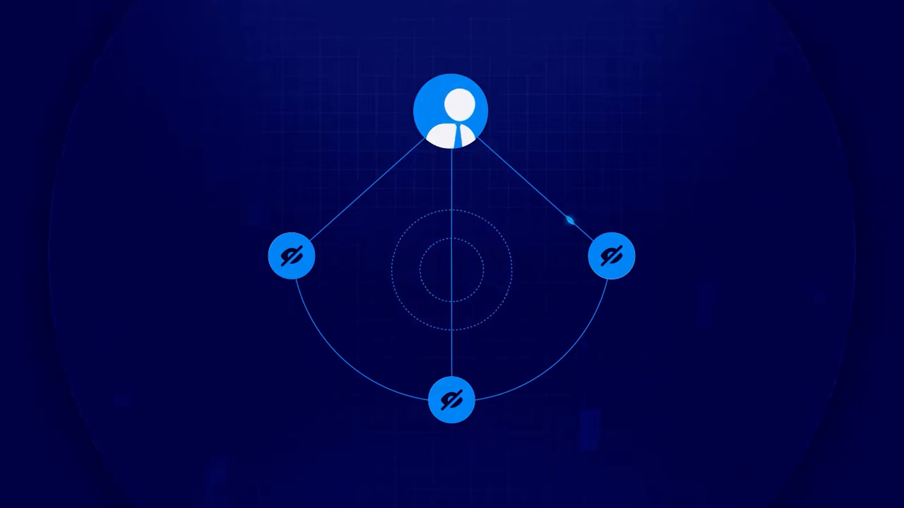
# Step: Play the animation so the right-hand hidden node becomes the checkmark
pyautogui.click(612, 256)
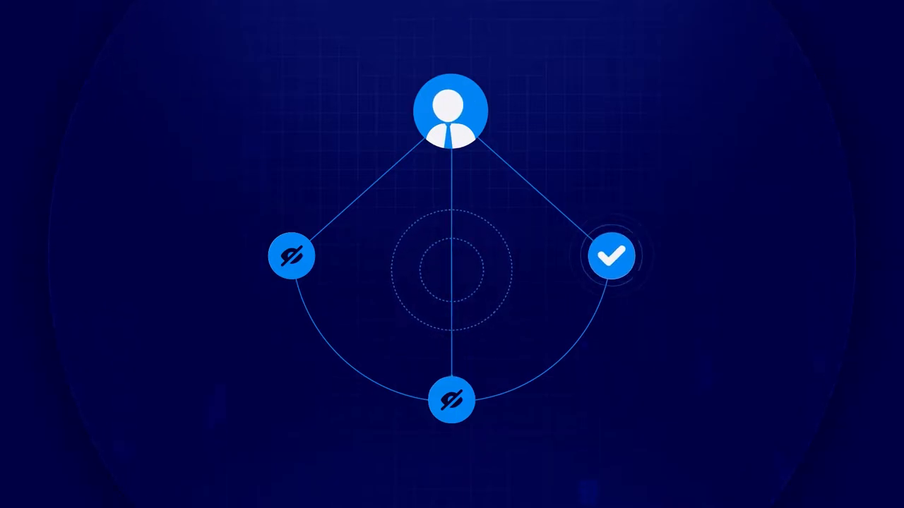